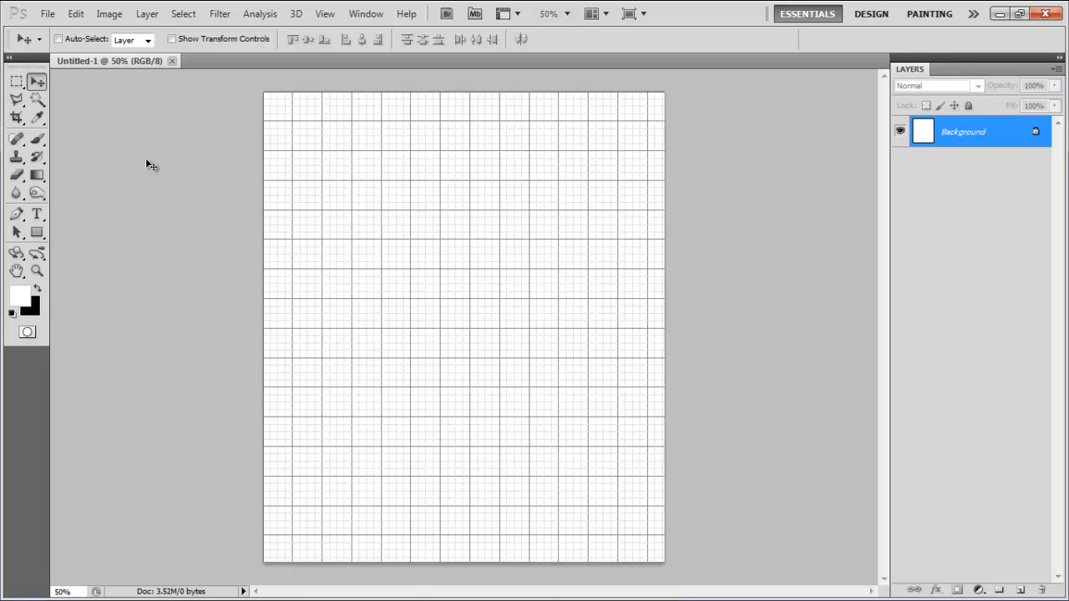
mouse_move(158, 177)
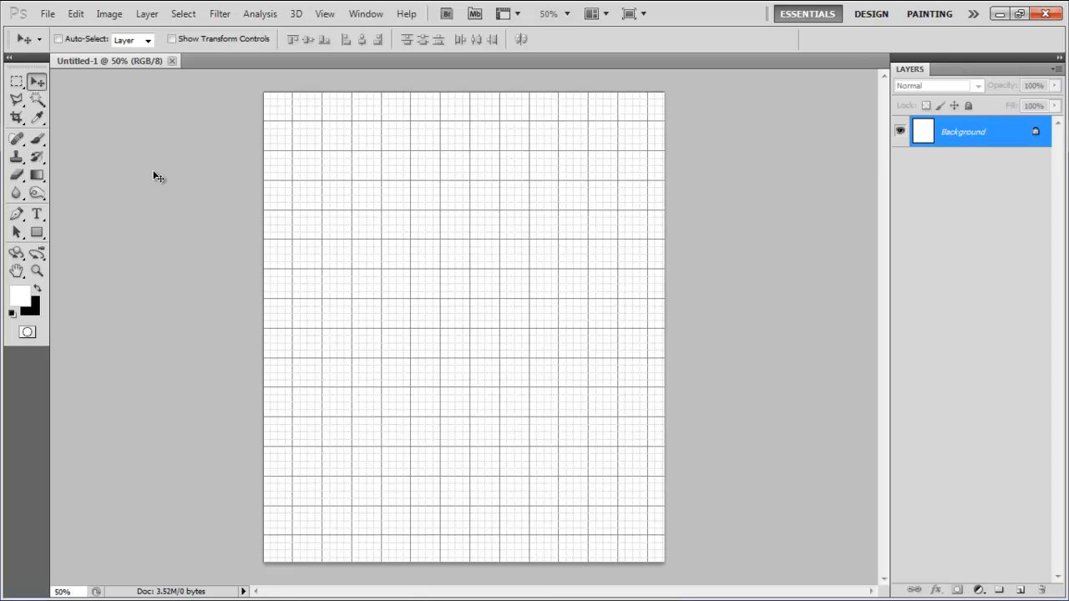
mouse_move(154, 178)
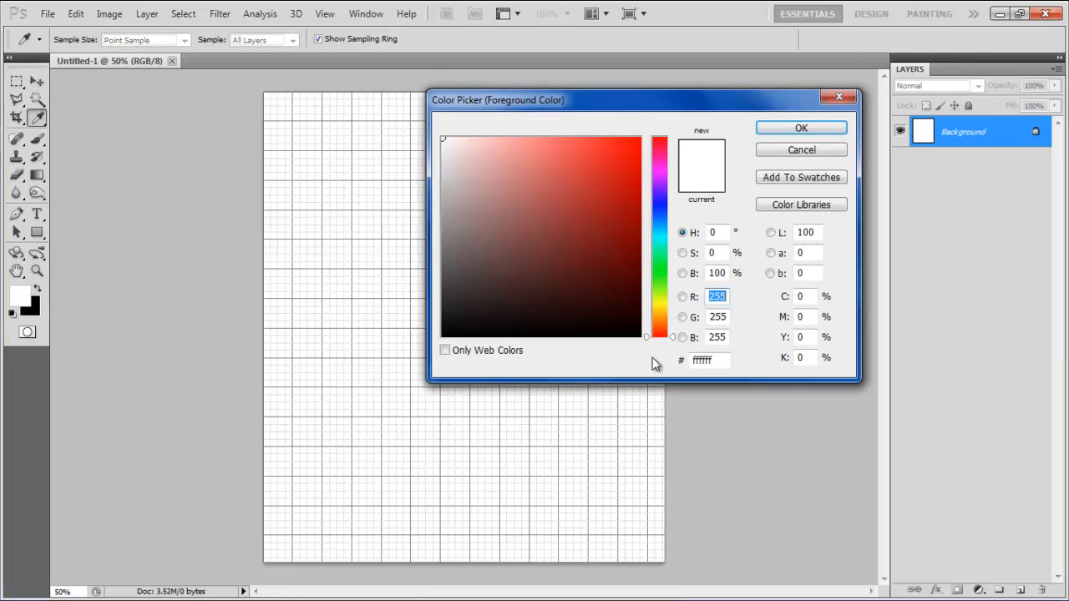
Fill the Background layer with dark slate blue-grey #3e4c54
type("3e4c54")
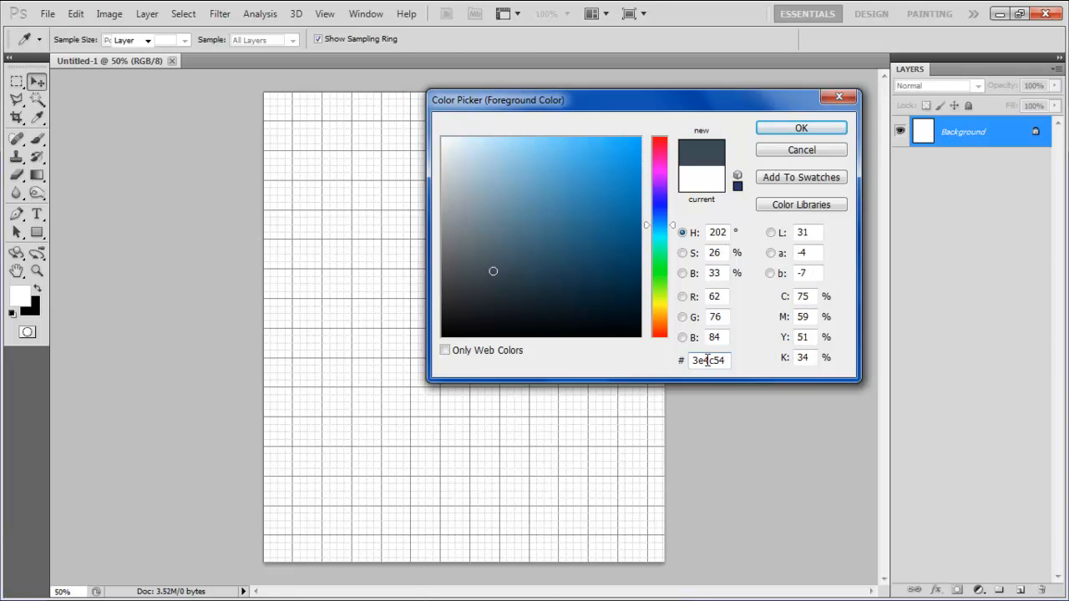
left_click(800, 128)
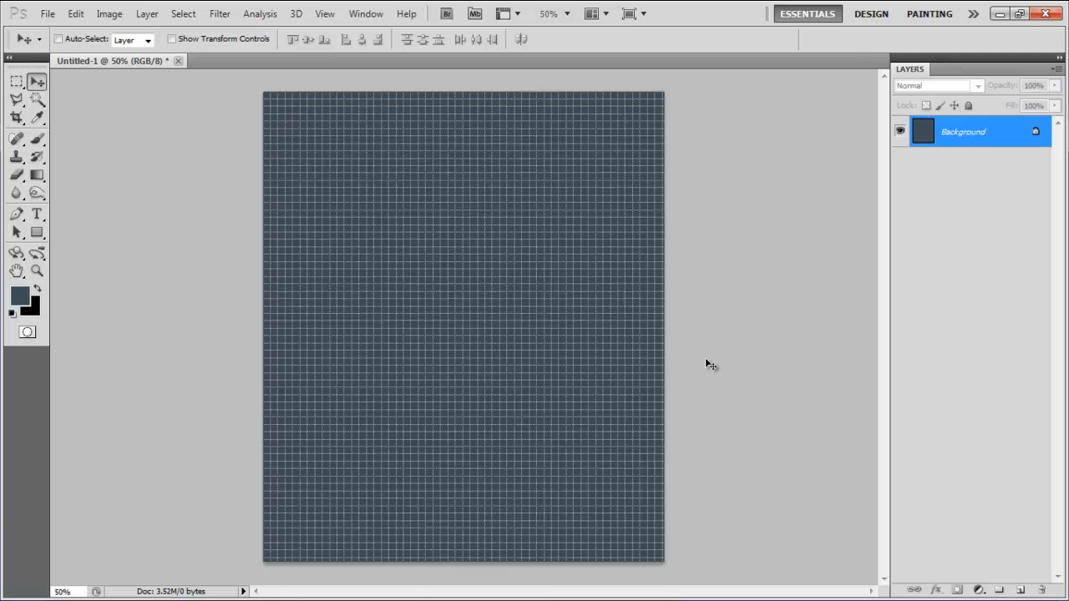
mouse_move(37, 89)
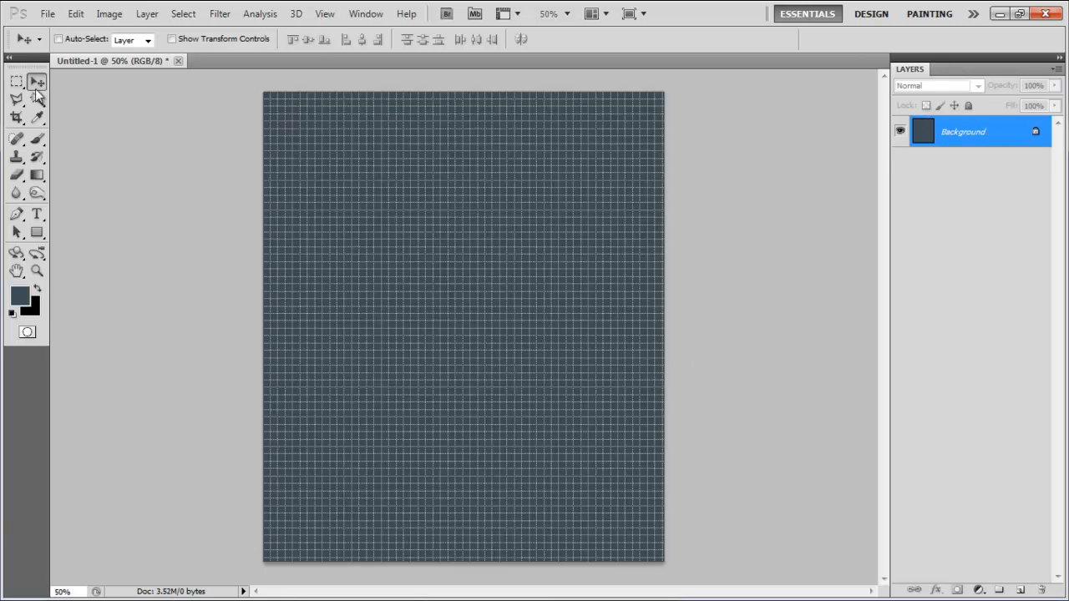
Select the top and bottom page strips and fill them with darker #1f2b33
left_click_drag(265, 94, 662, 143)
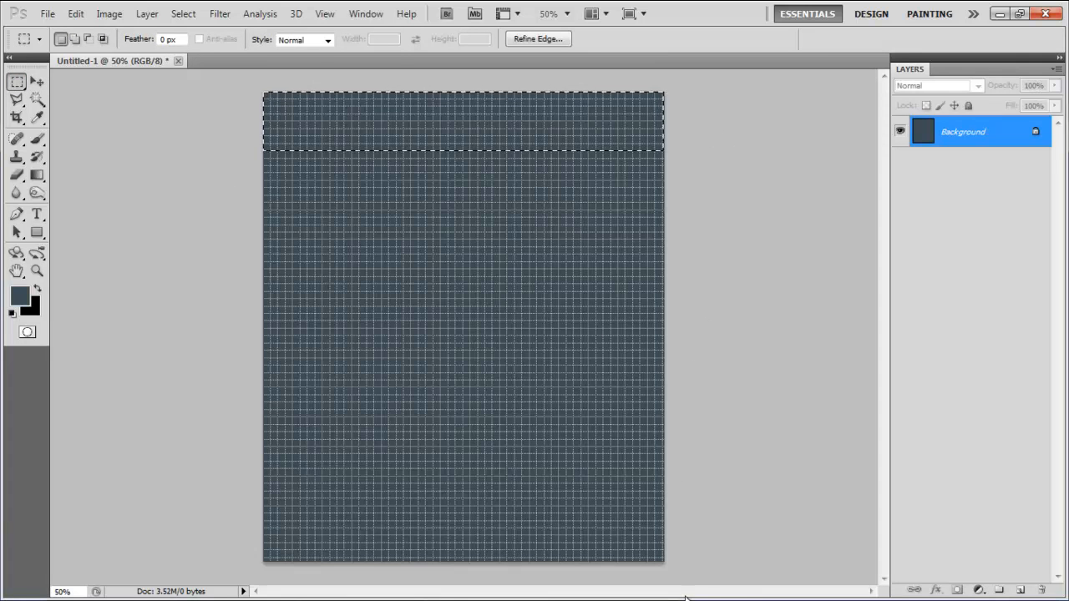
left_click(20, 295)
type("1f2b33")
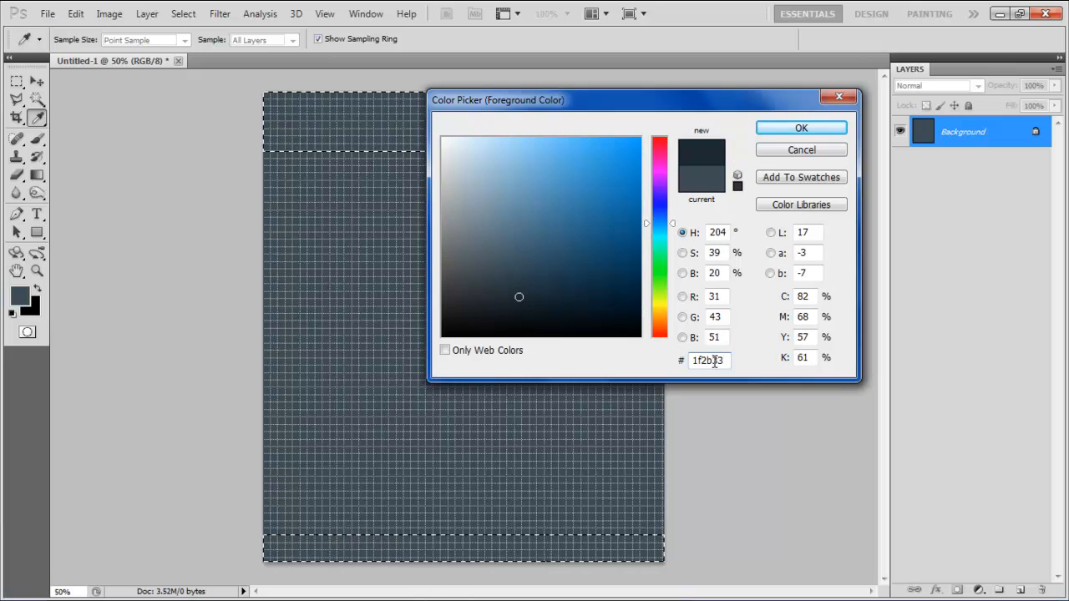
left_click(800, 128)
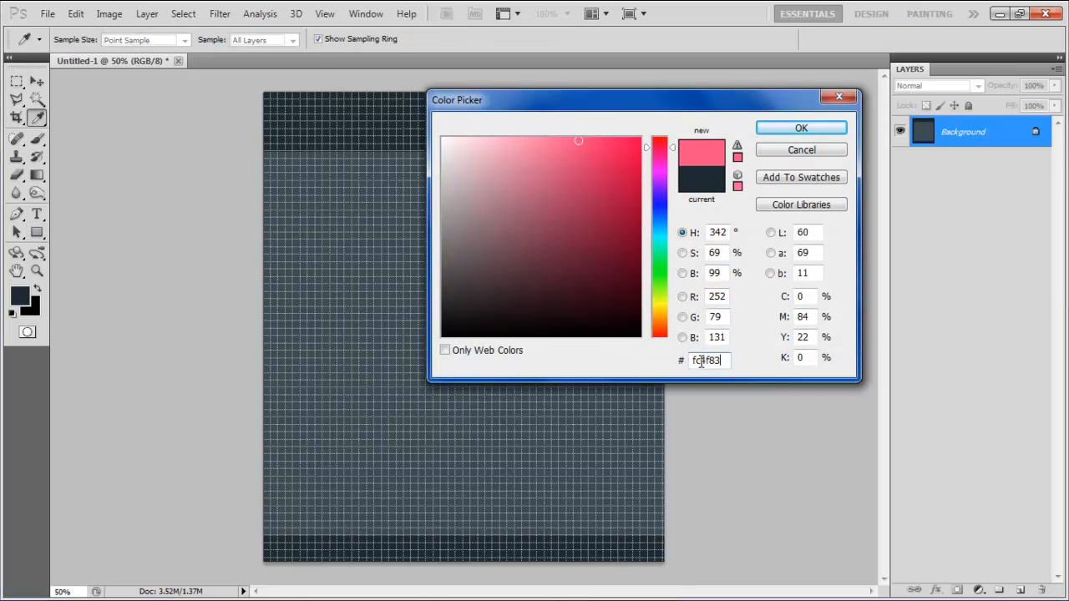
Draw a pink #fc4f83 button rectangle in the header and duplicate it
left_click(801, 127)
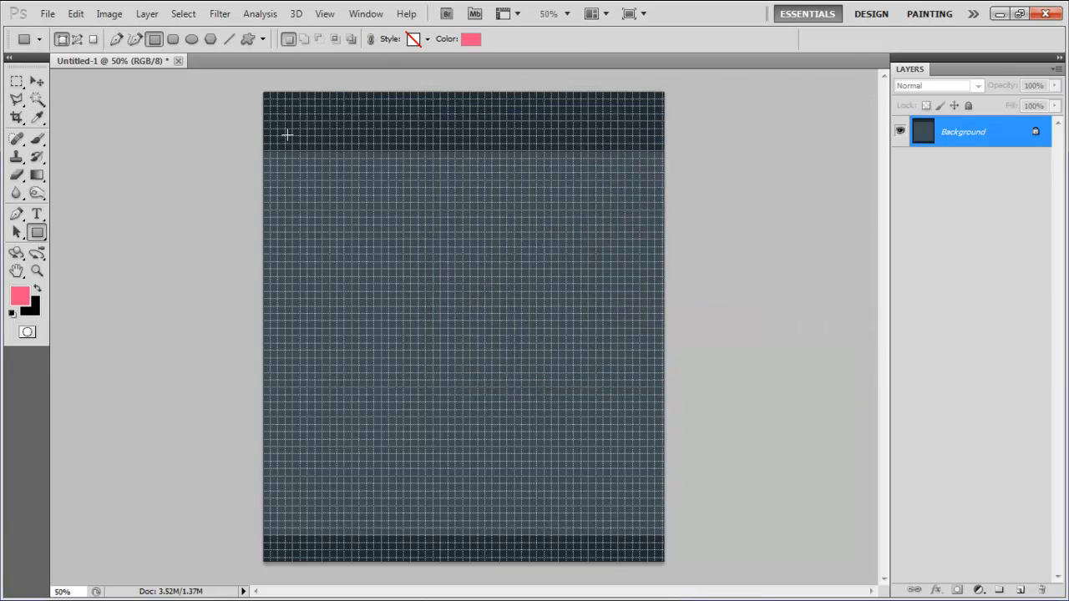
left_click_drag(282, 121, 325, 139)
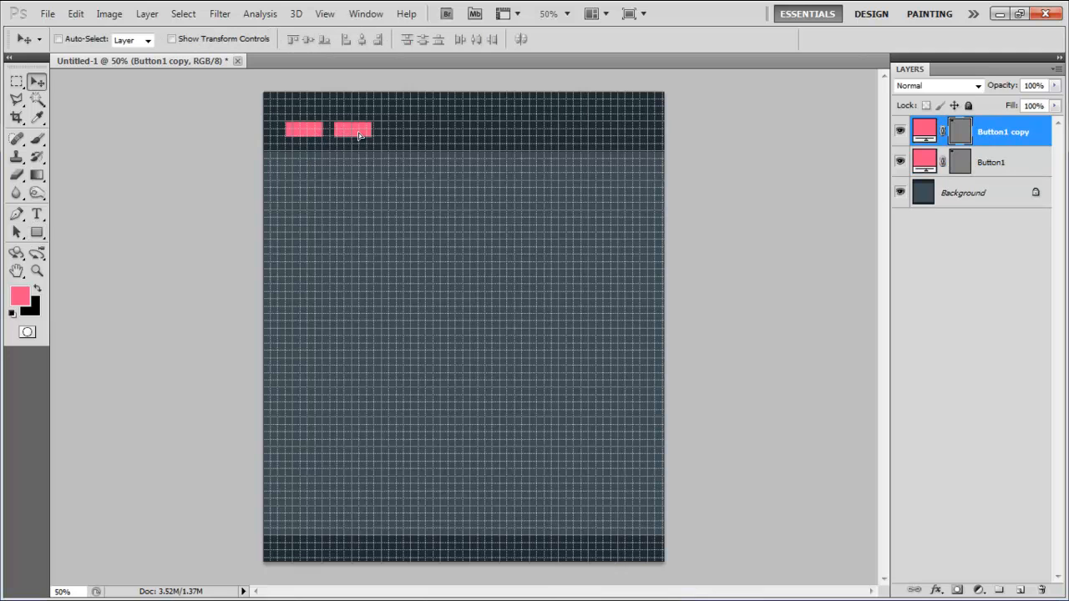
key("Ctrl+J")
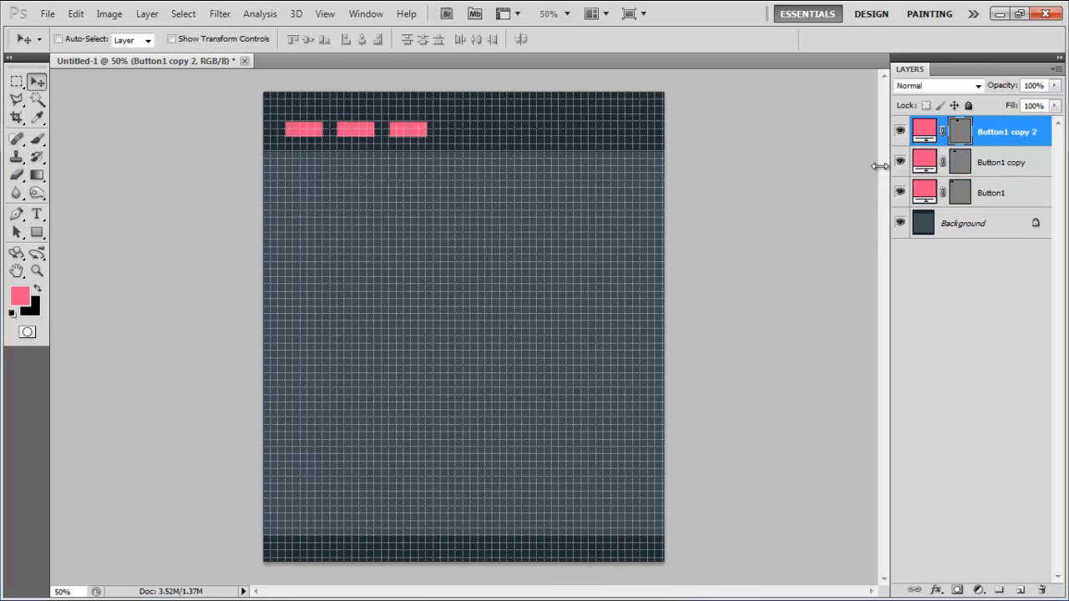
Name the button layer group 'Head'
double_click(1007, 131)
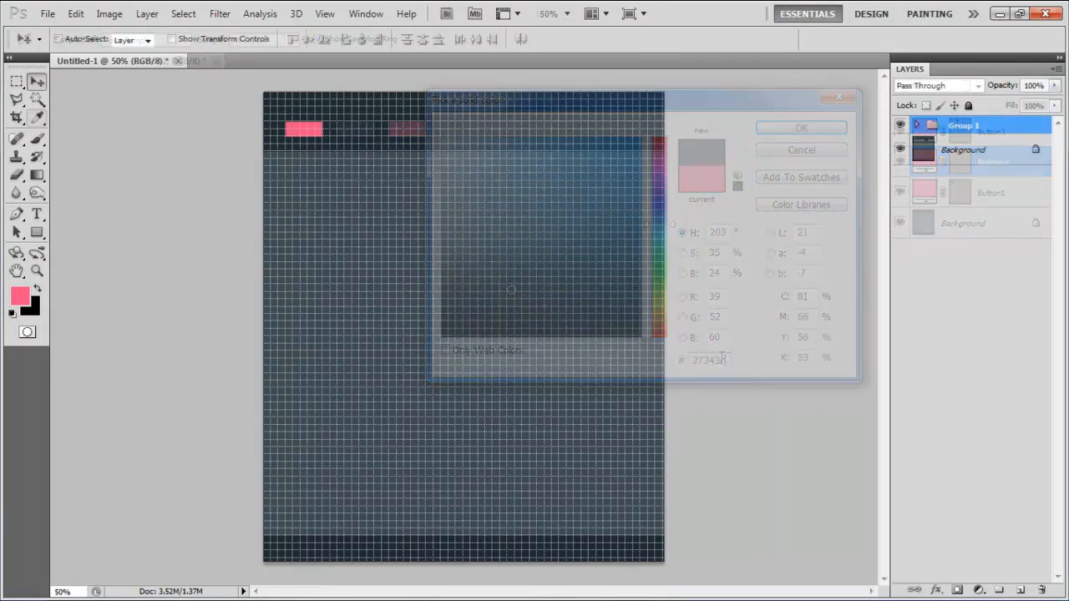
type("Head")
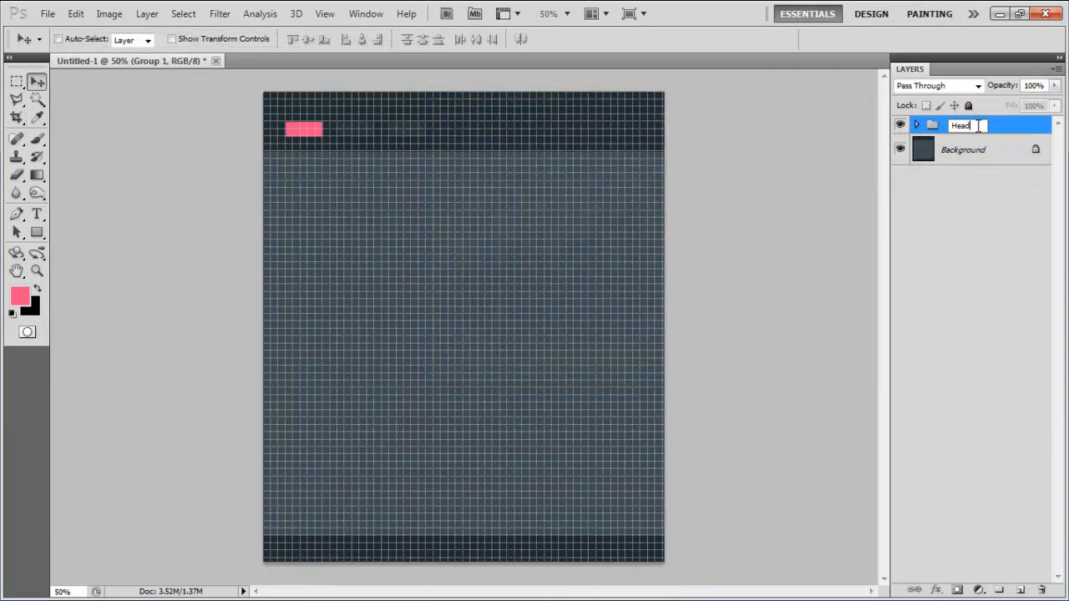
key("Return")
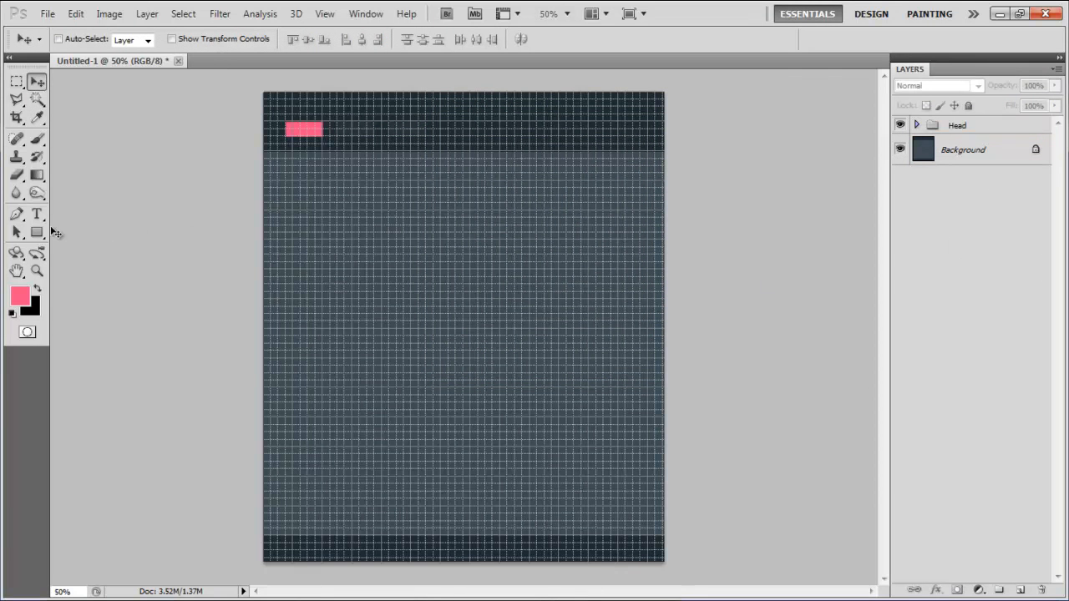
Draw a tall #ecf1f3 rounded rectangle (10 px radius) down the page's right side
left_click(36, 231)
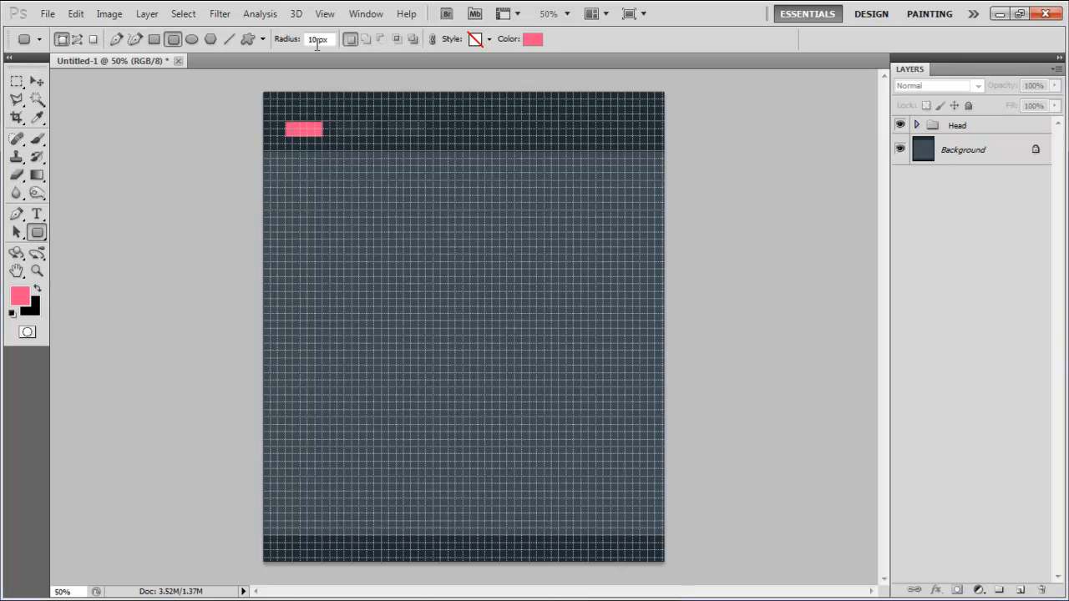
left_click(532, 38)
type("ecf1f3")
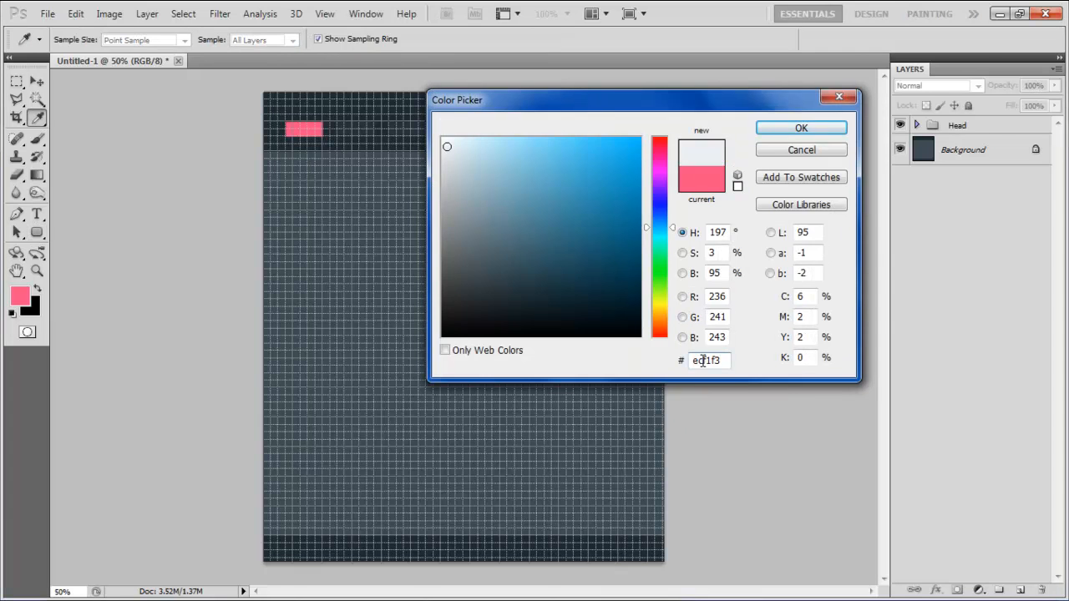
left_click(801, 128)
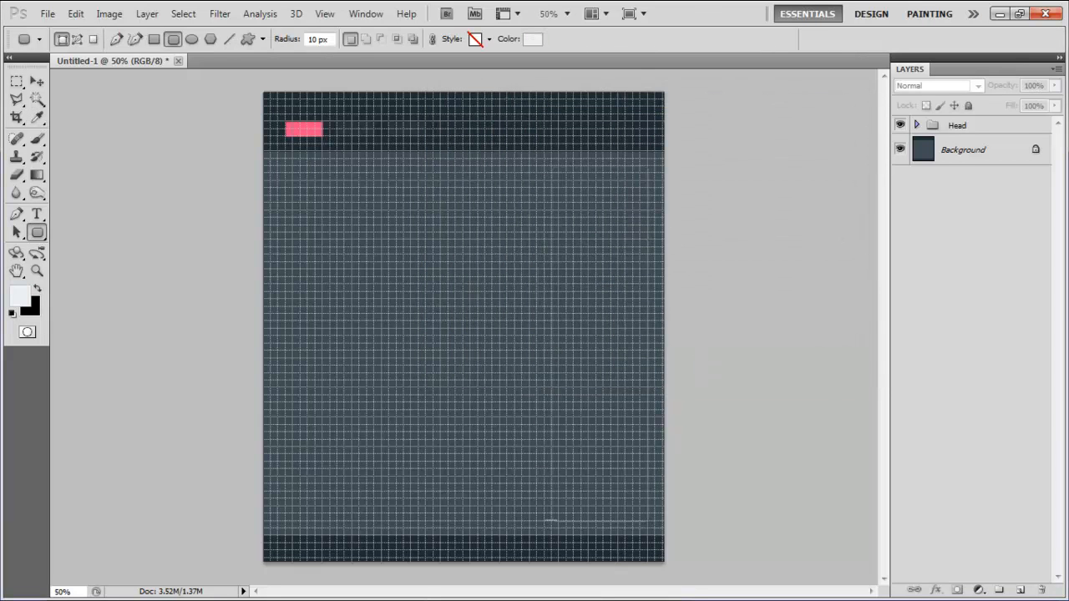
left_click_drag(547, 167, 648, 522)
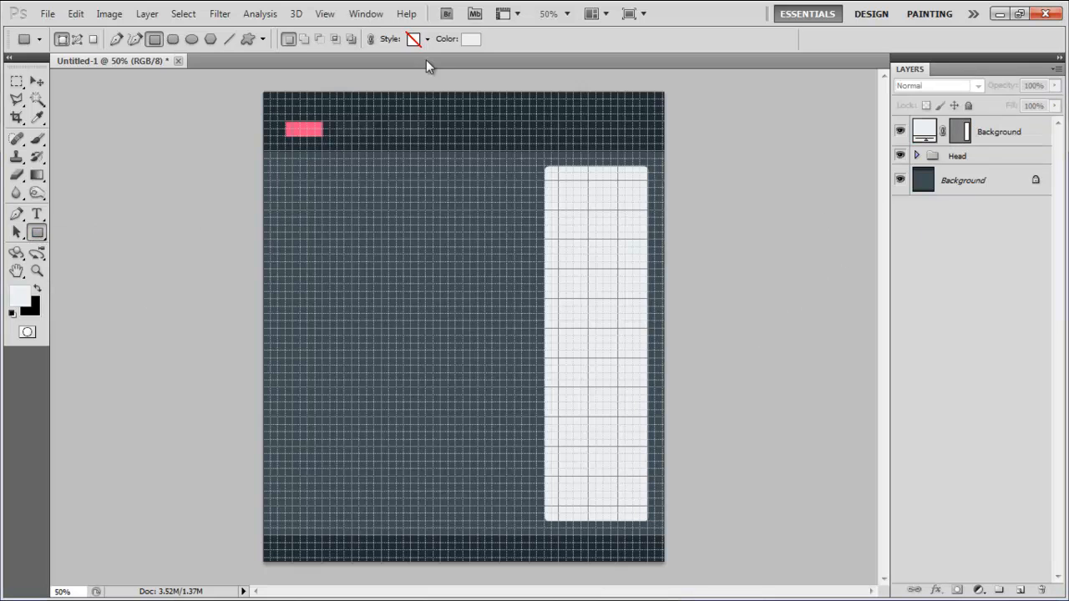
Add steel-blue category bars and a pale grey #ececed ad box to the sidebar
left_click(470, 39)
type("76909f")
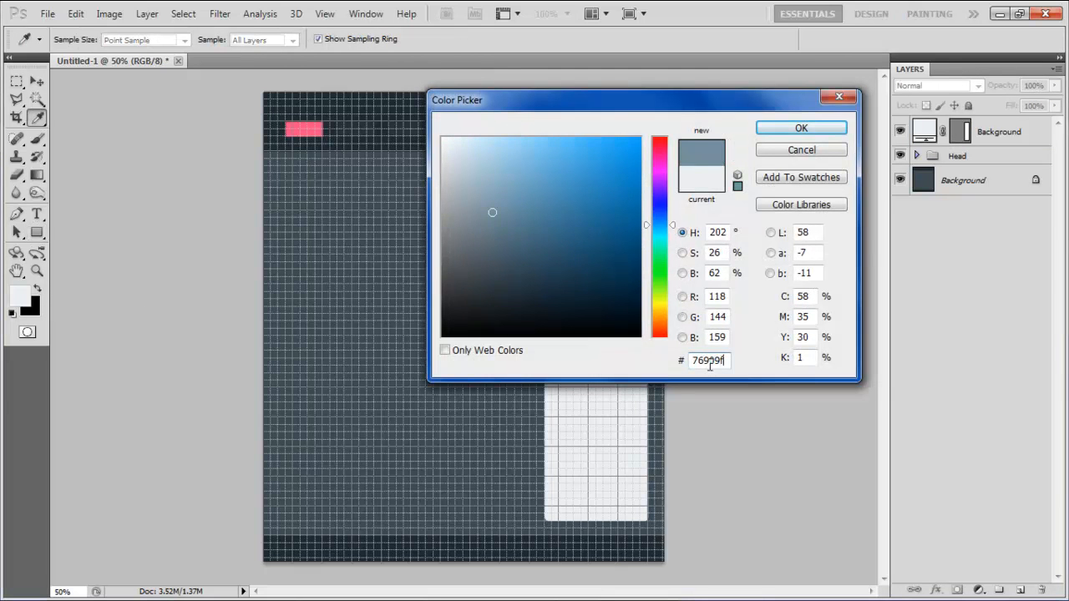
left_click(800, 127)
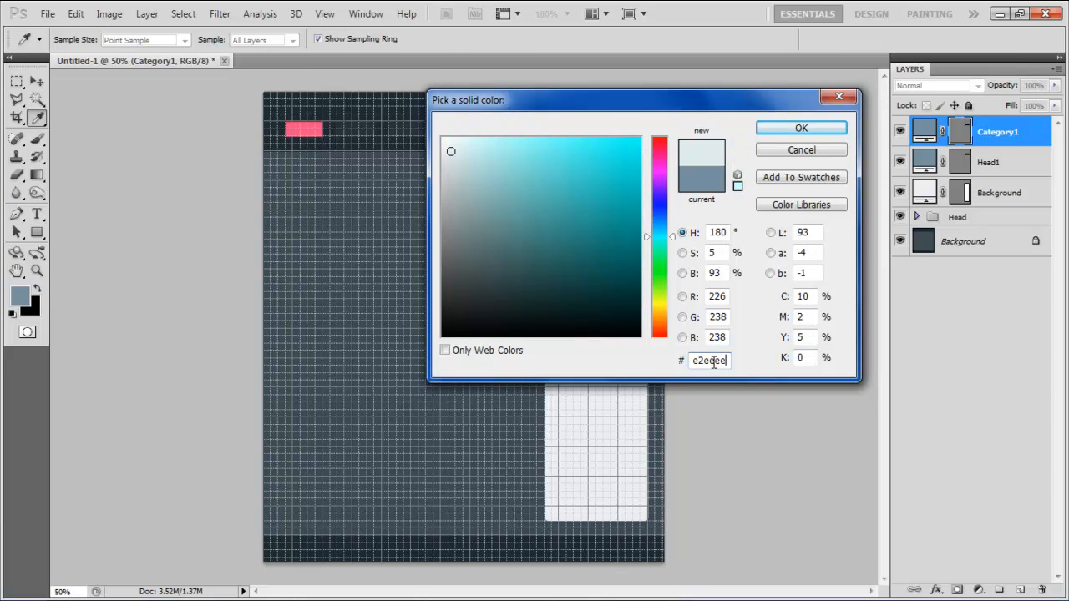
left_click(800, 128)
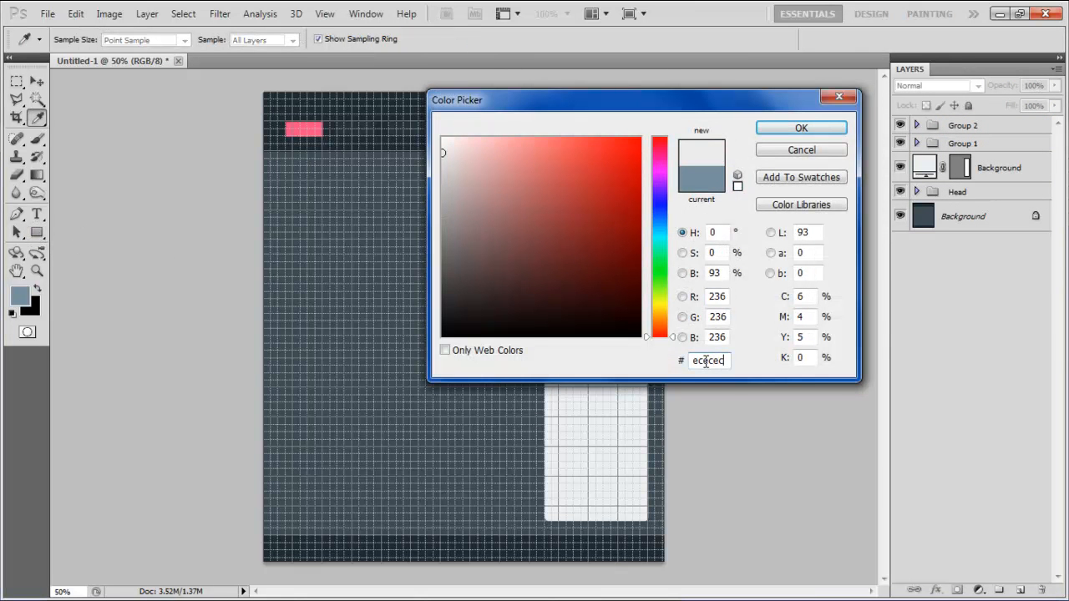
left_click(800, 128)
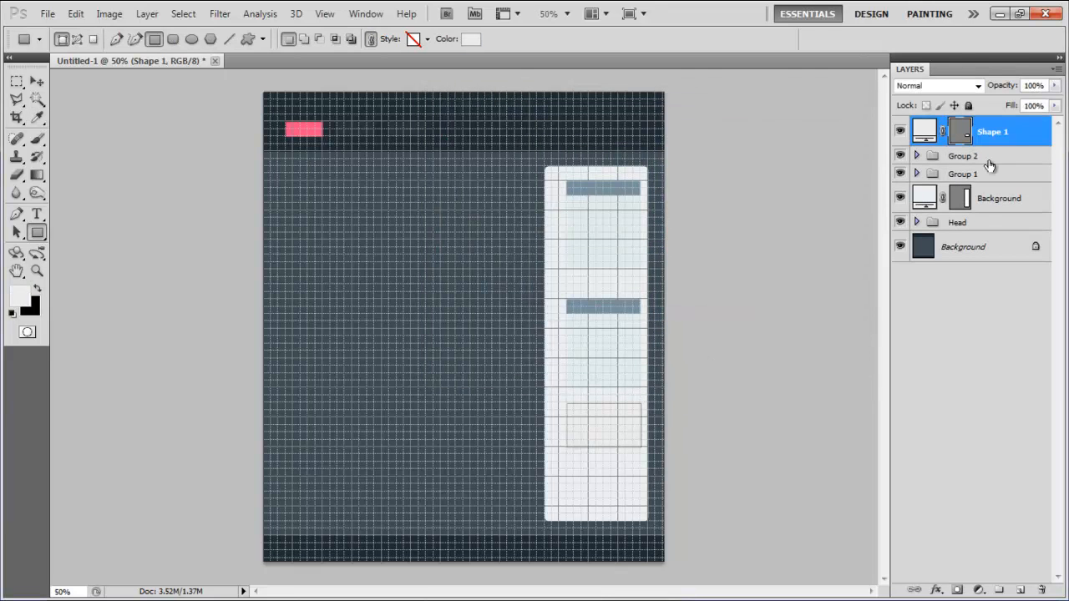
Rename the ad box layer Ad1 and duplicate it
double_click(992, 131)
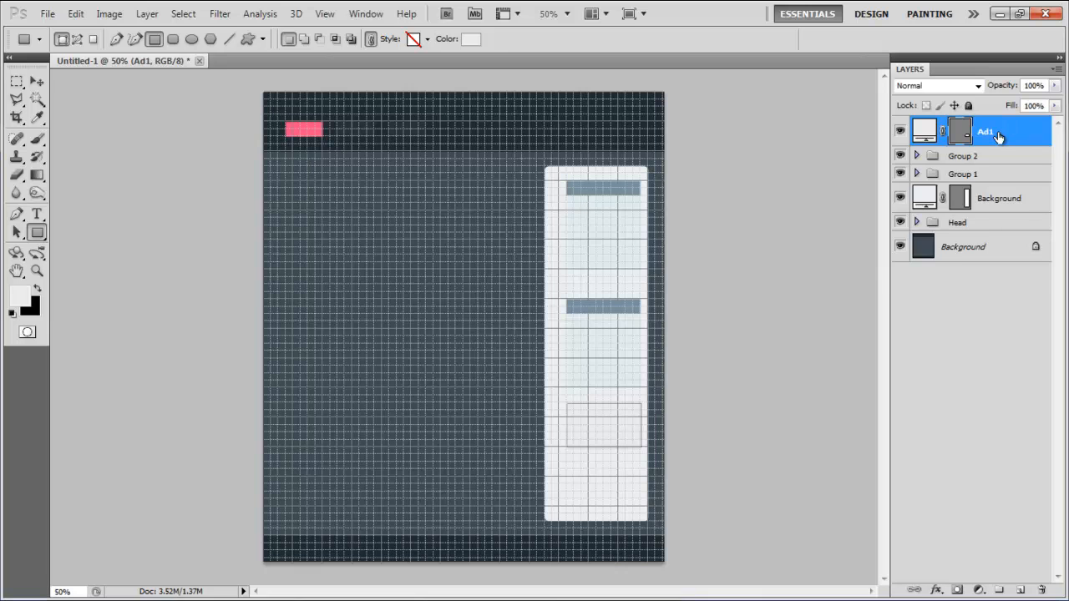
key("ctrl+j")
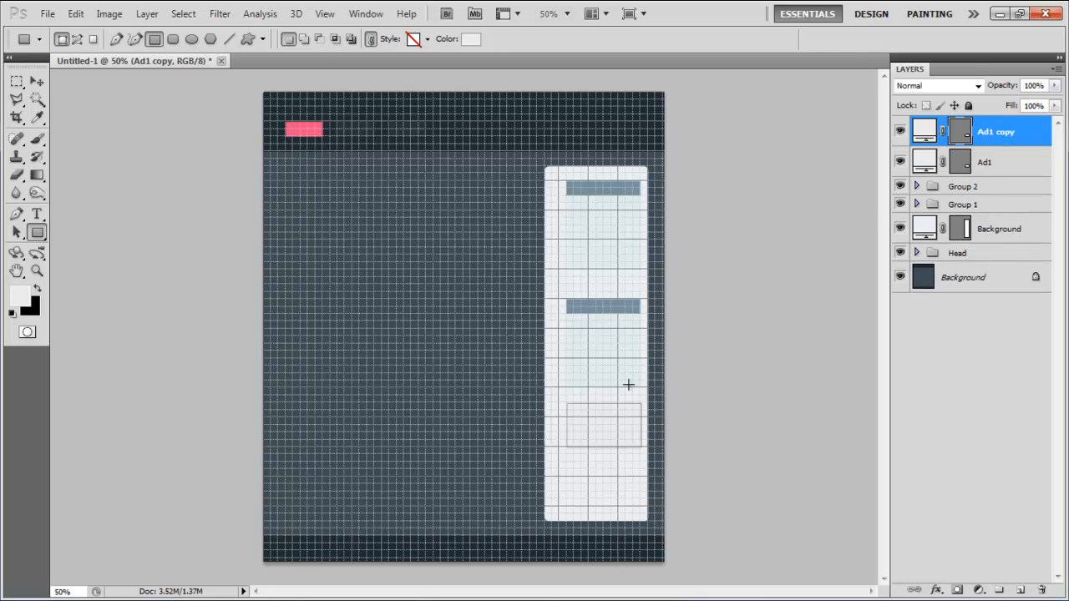
left_click(37, 81)
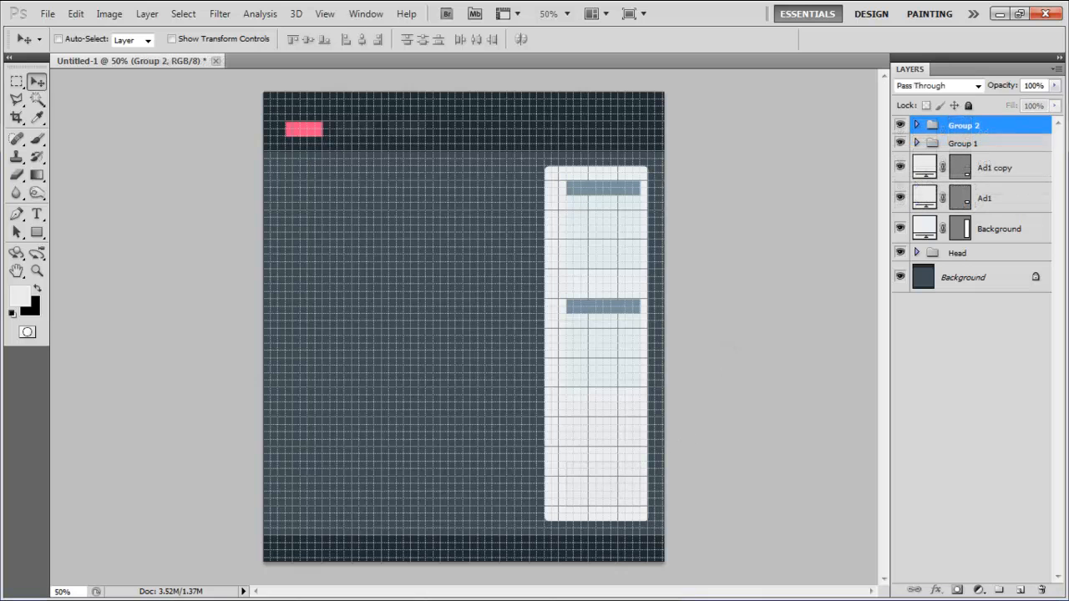
Shift-select the sidebar layers and group them as 'Side bar'
left_click(1000, 228)
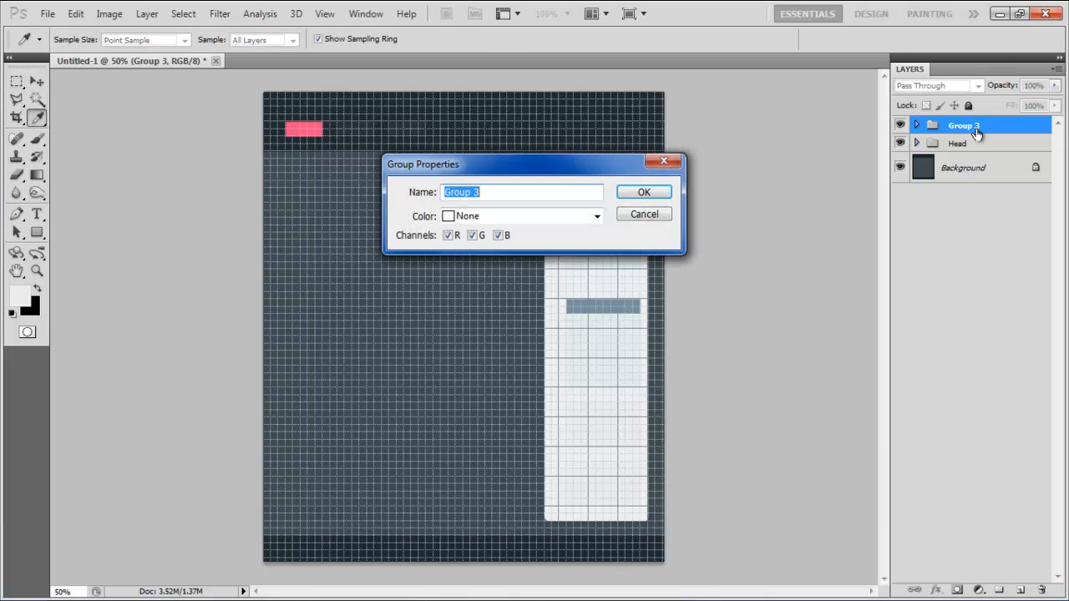
left_click(643, 192)
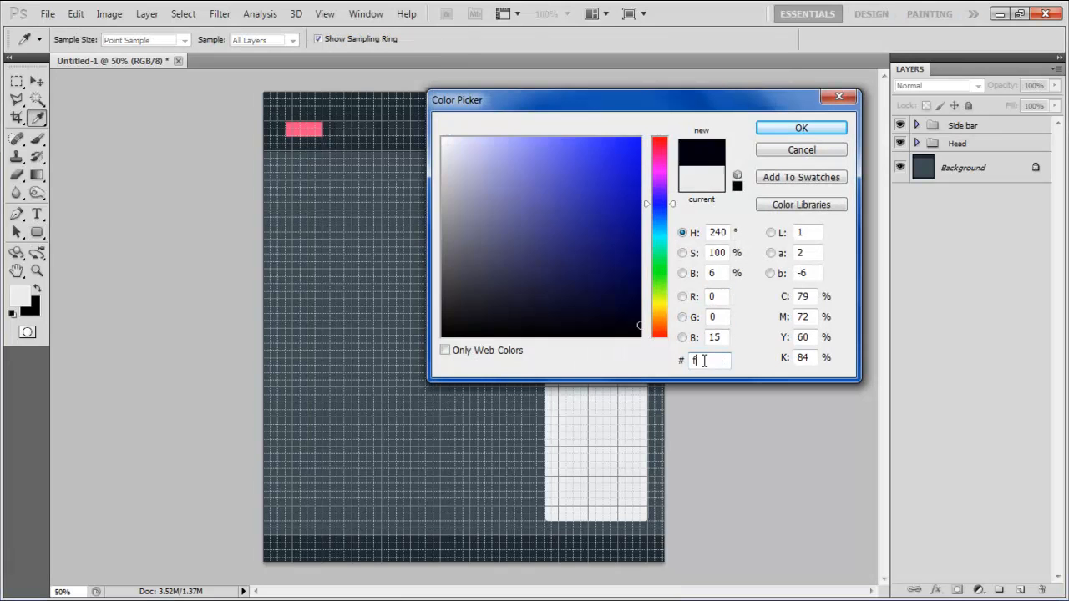
Draw a white #ffffff rounded panel left of the sidebar and name its layer 'Main page'
type("ffffff")
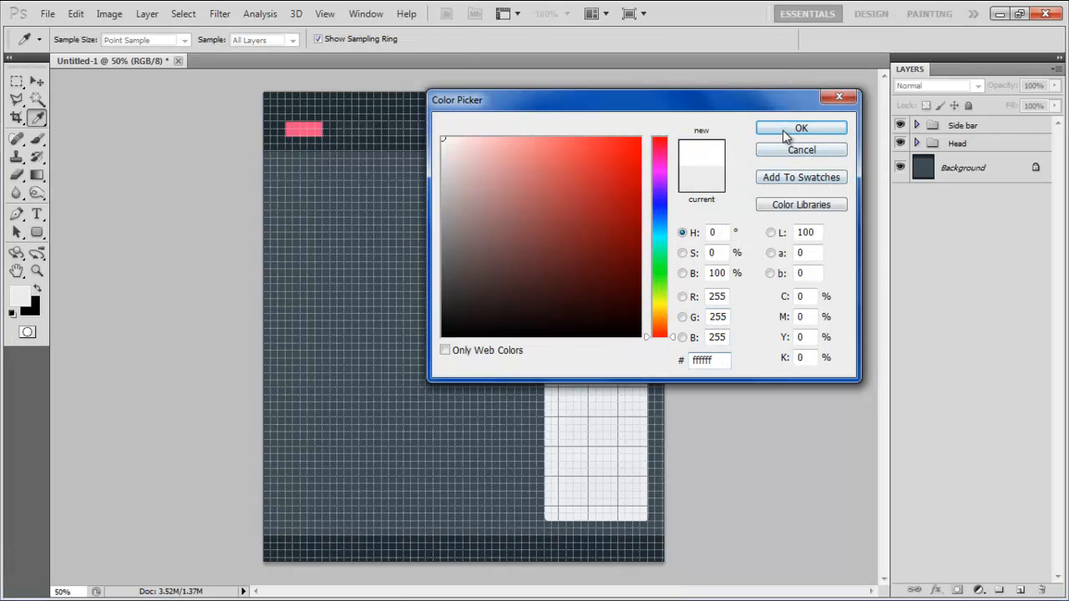
left_click(801, 128)
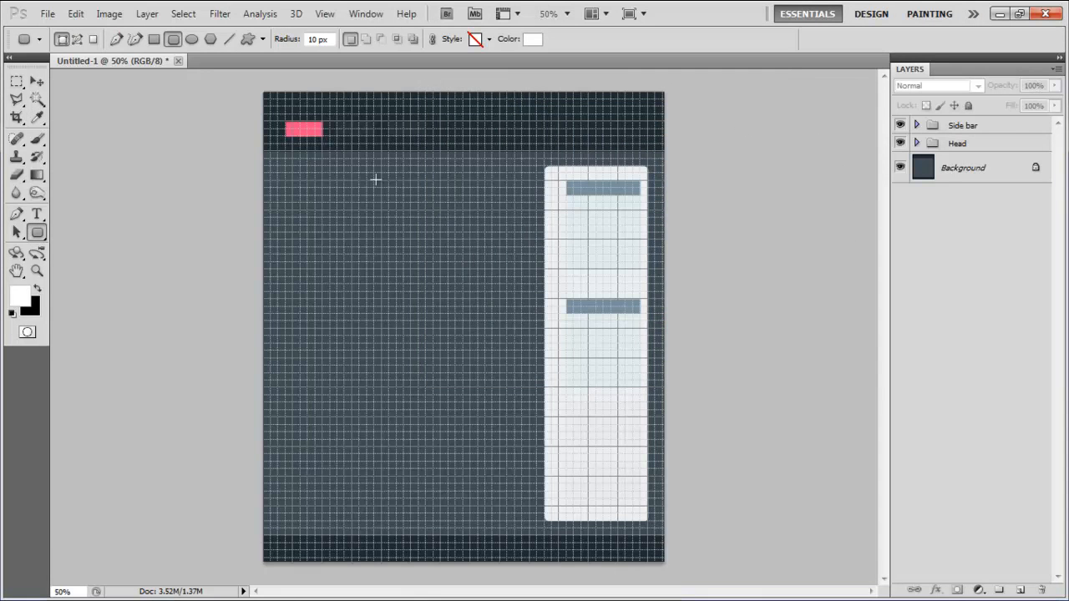
left_click_drag(280, 157, 556, 522)
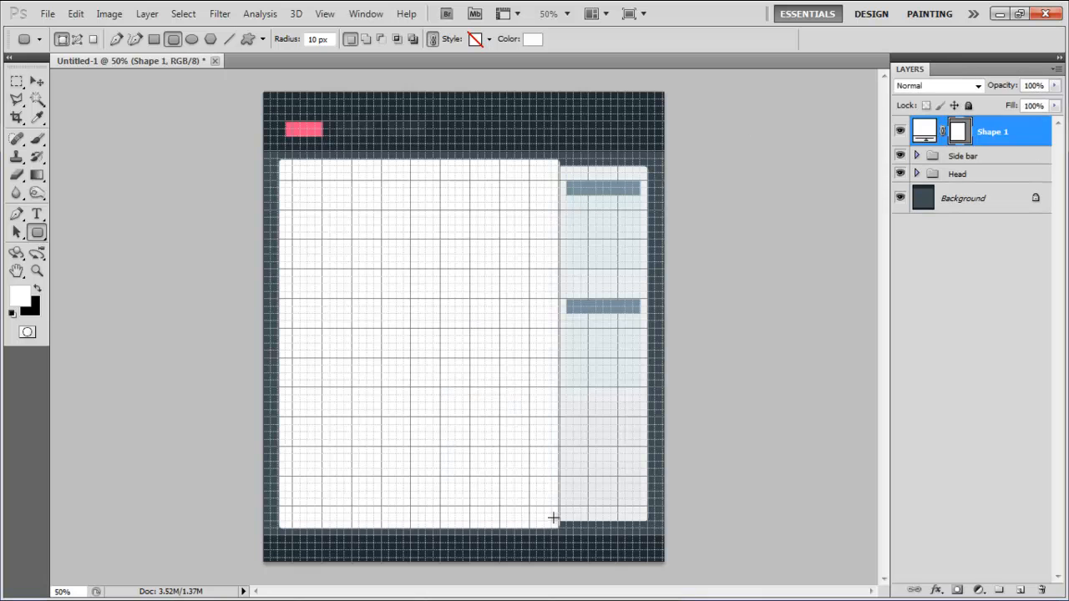
double_click(992, 131)
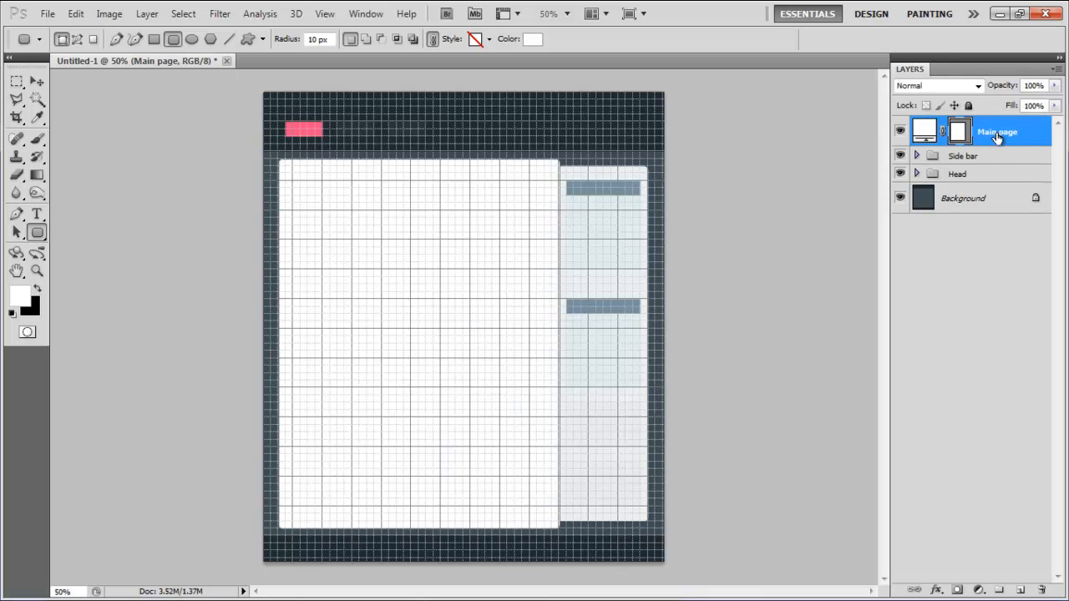
left_click(15, 81)
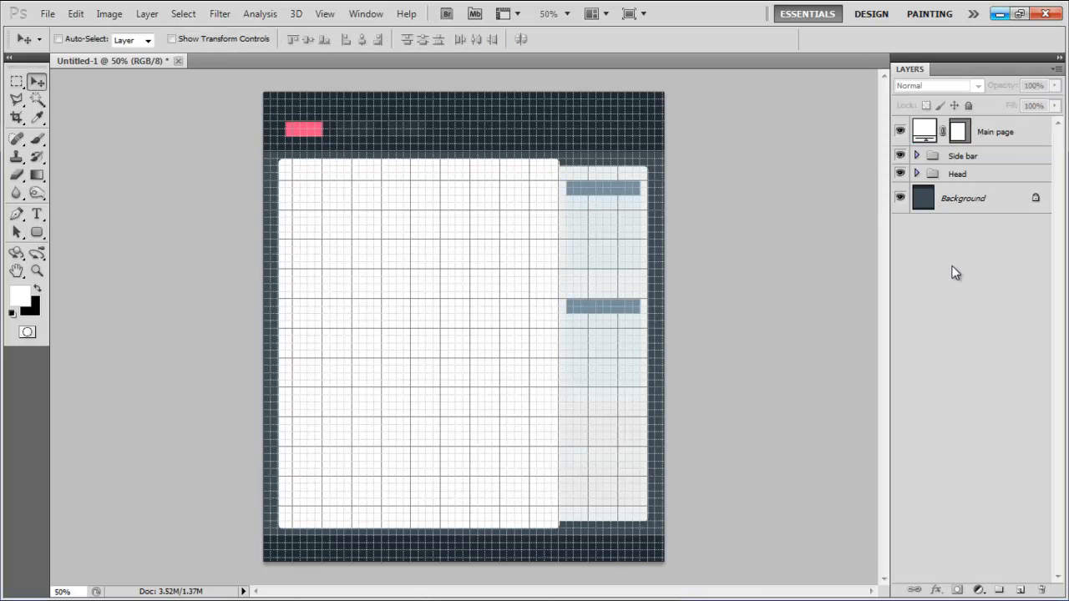
Draw a blue-grey bar named Head and a pale #ecf1f3 box beneath it
left_click(37, 232)
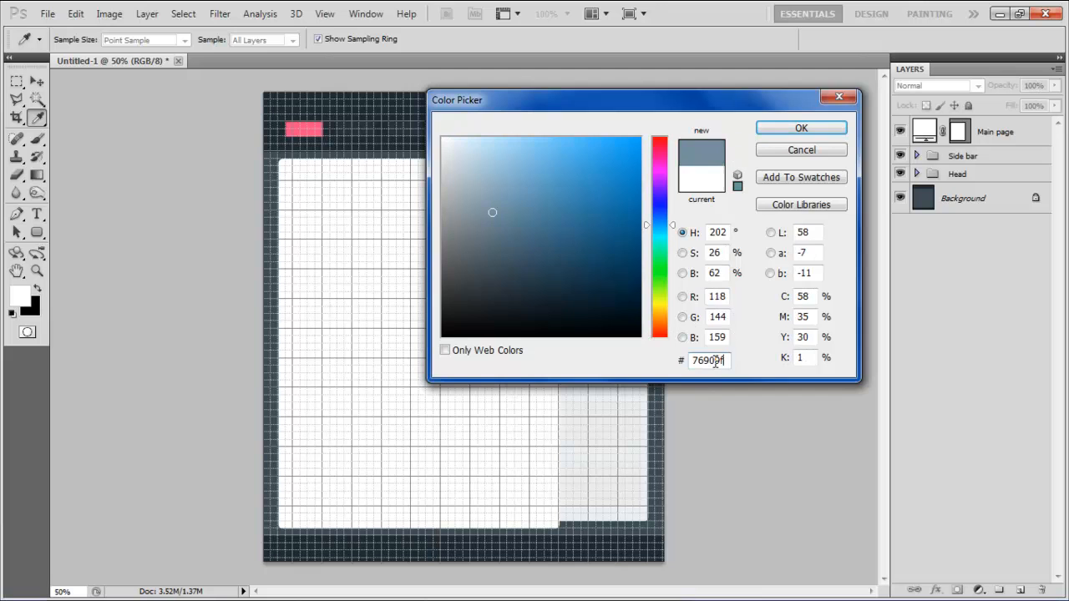
left_click(800, 127)
type("He")
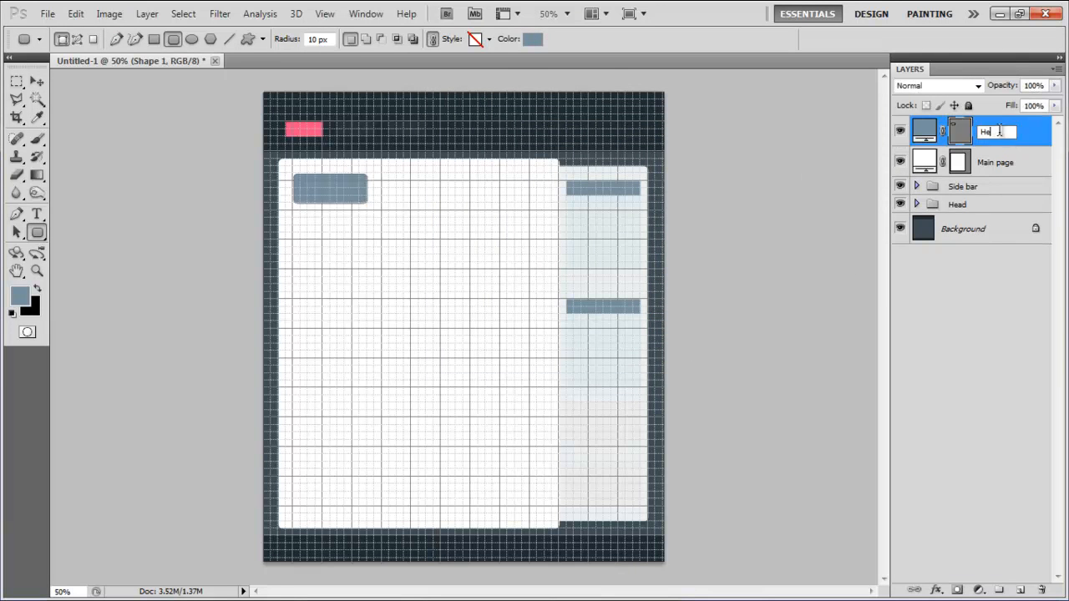
key("Return")
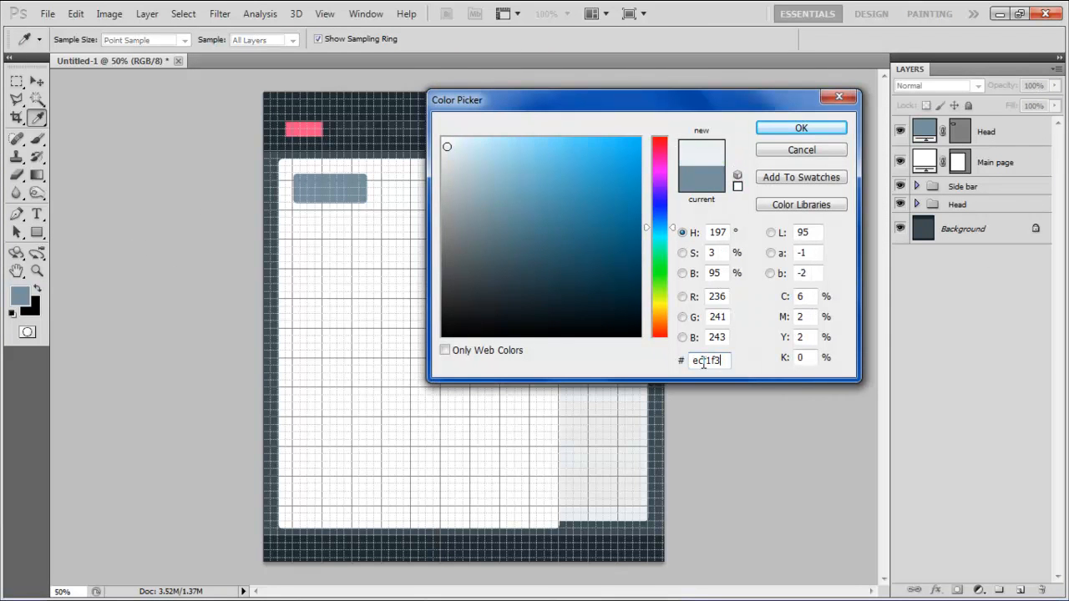
left_click(801, 128)
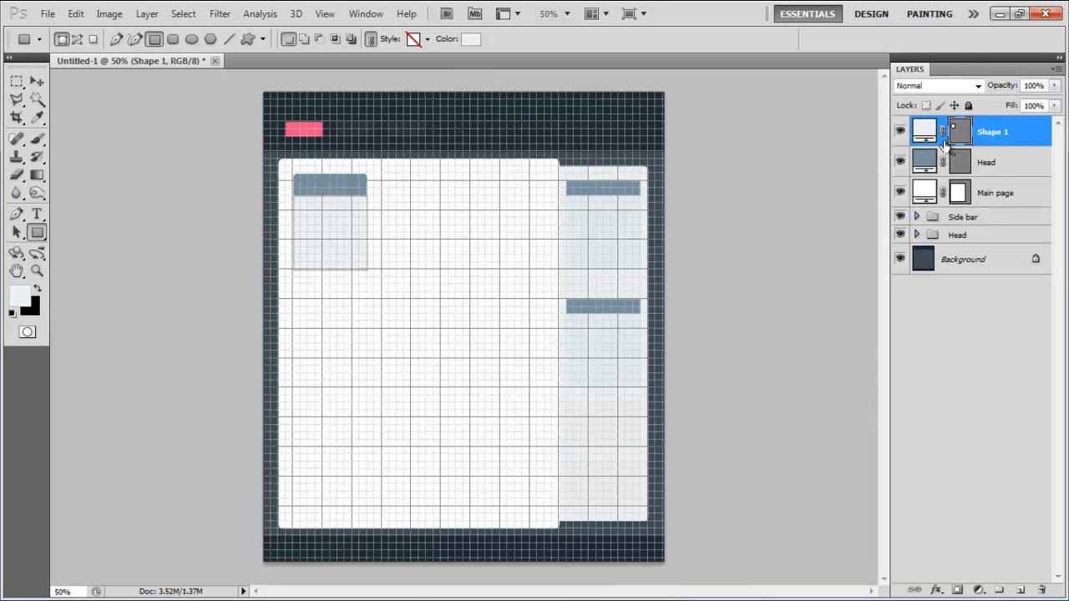
Rename Shape 1 to 'Body' and rename the white placeholder layer drawn inside it
double_click(992, 131)
type("Body")
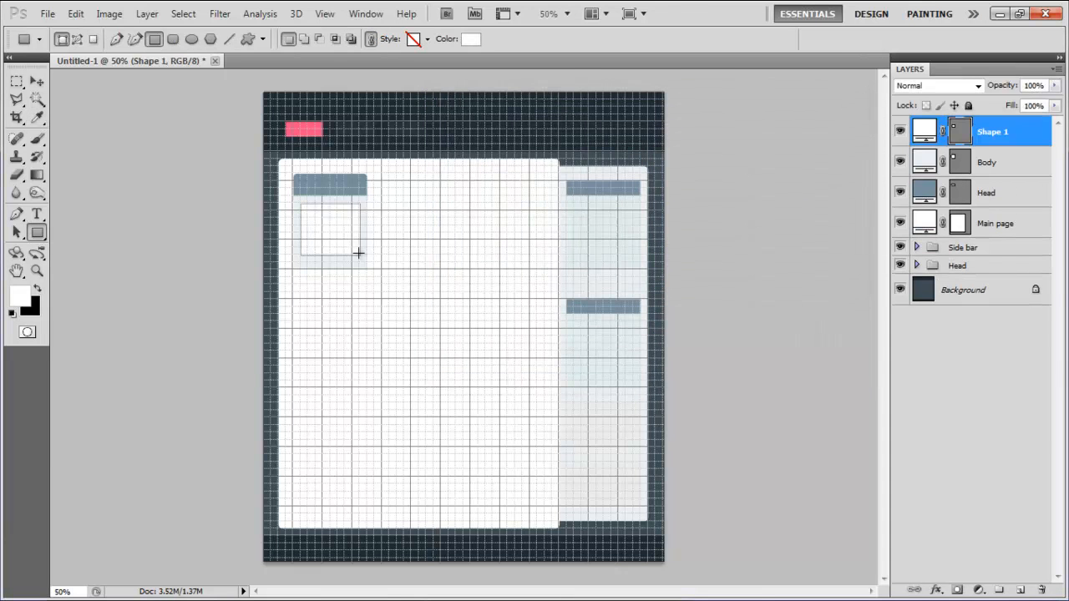
double_click(993, 132)
type("Img1")
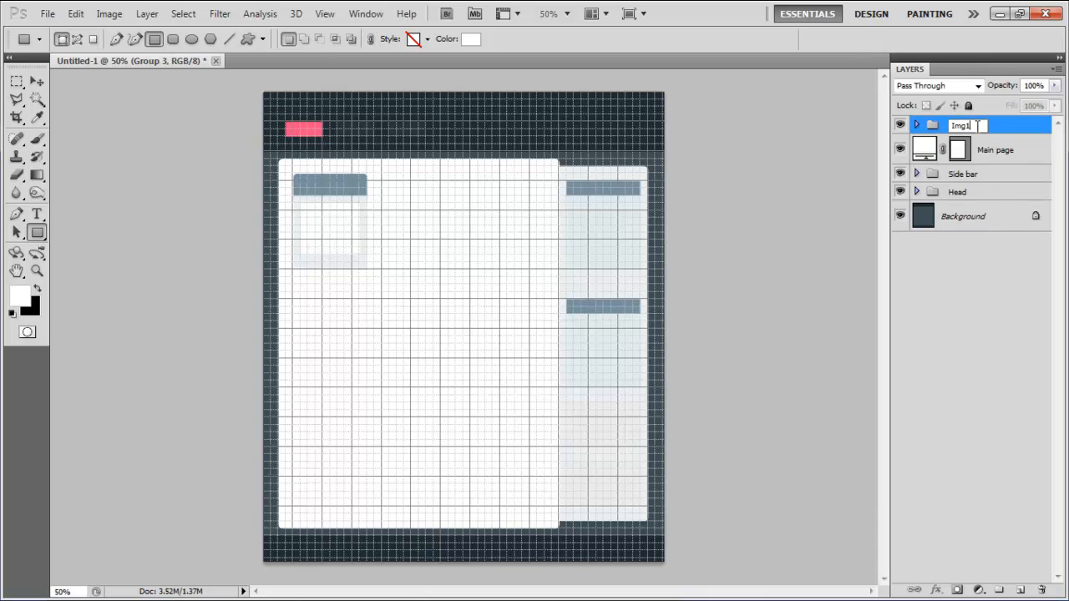
Duplicate the Img1 group from the Layers panel, creating 'Img1 copy'
right_click(961, 125)
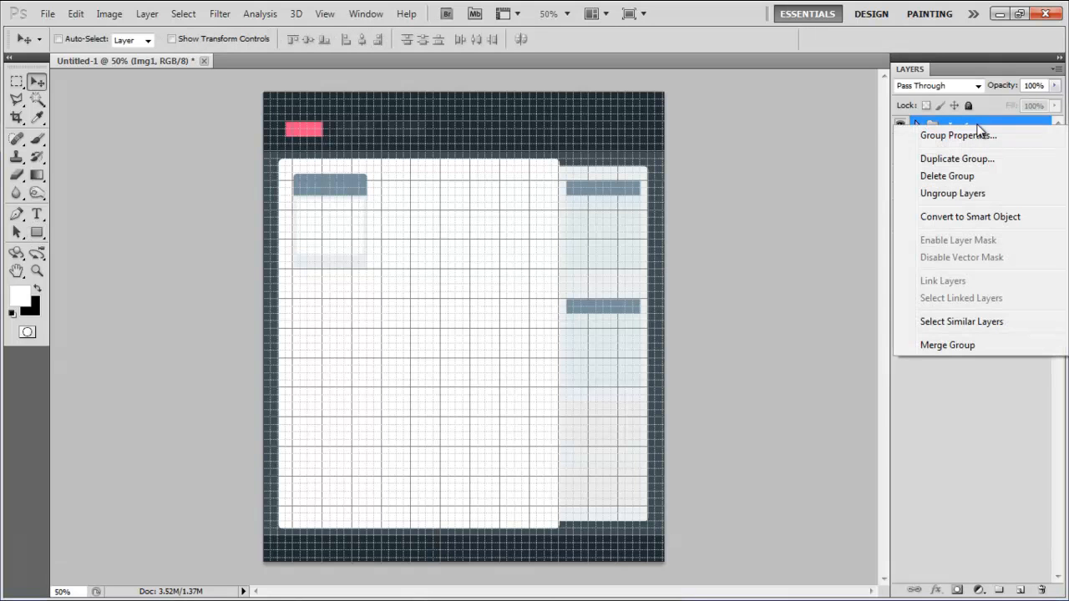
left_click(956, 158)
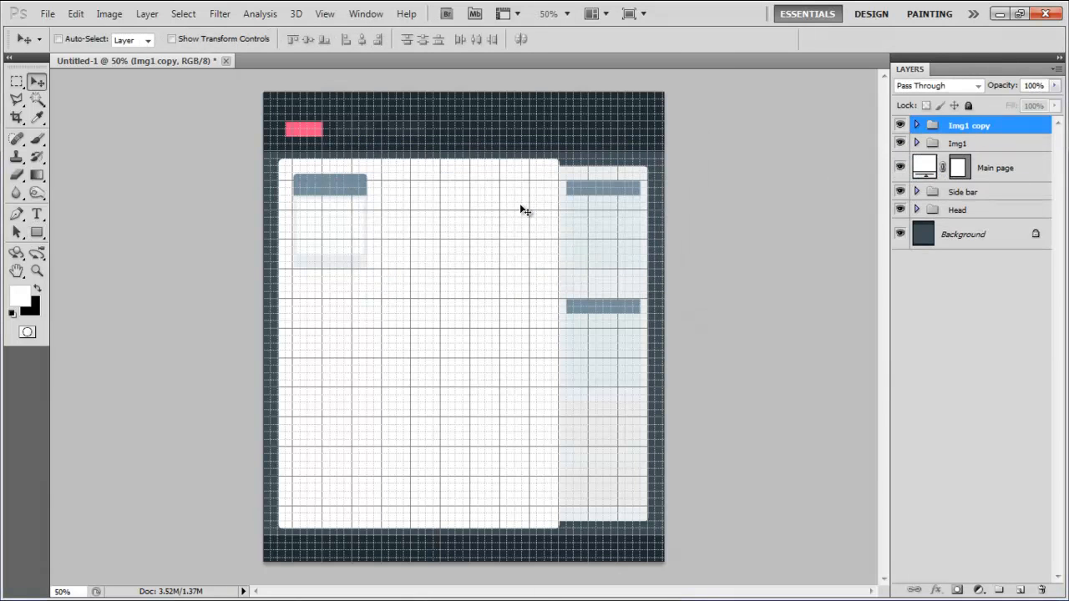